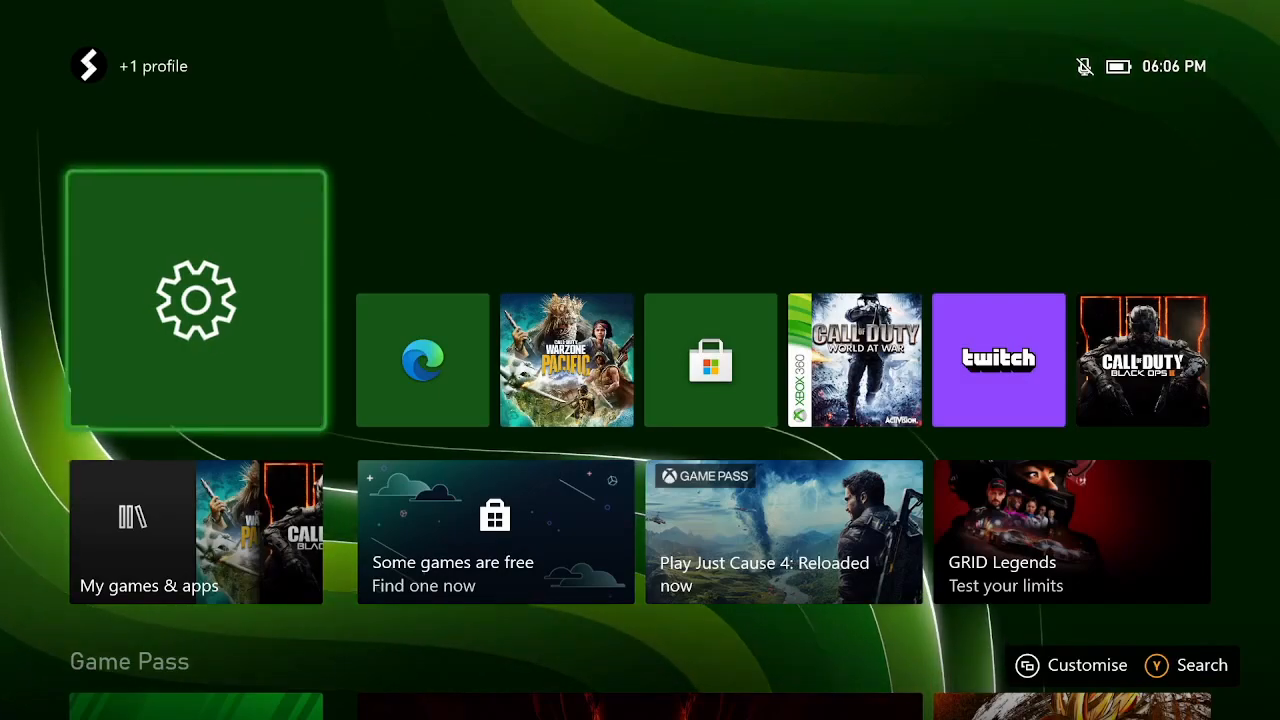
- Open Settings and go to Account's Privacy & online safety page for the child
left_click(197, 302)
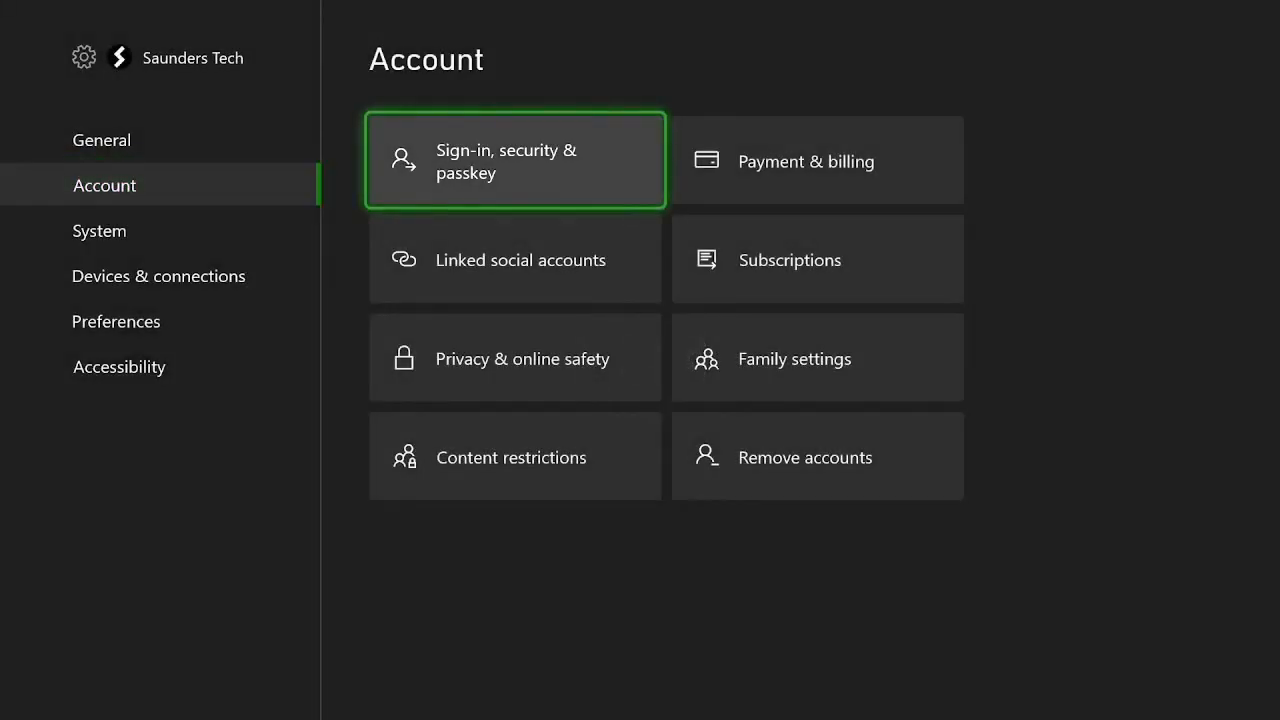
left_click(817, 358)
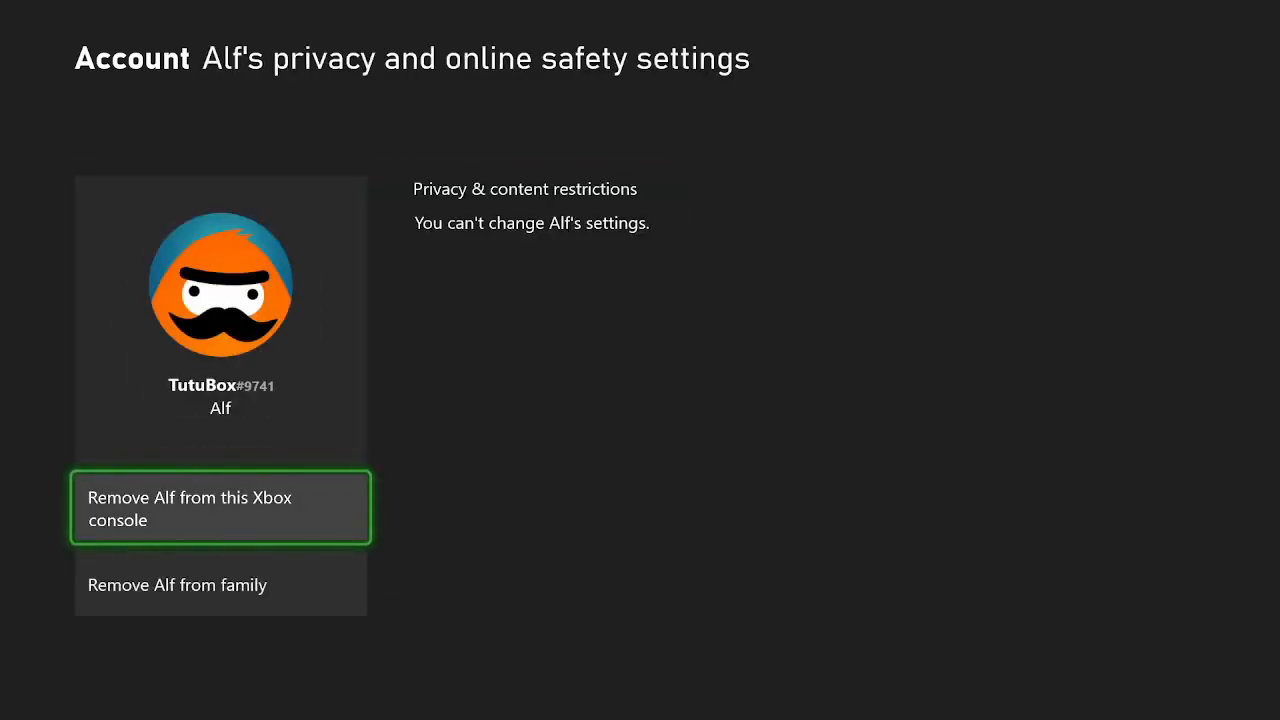
- Choose 'Remove from family' for the child and confirm with REMOVE FROM FAMILY
key("Down")
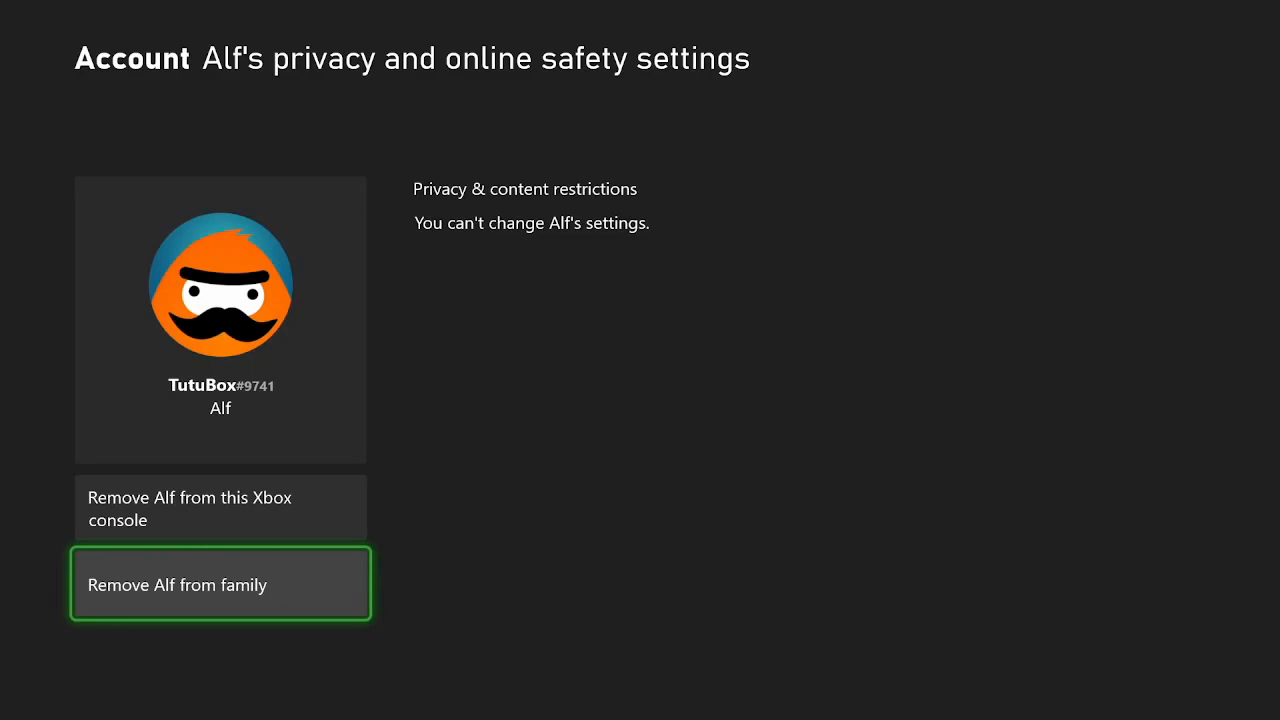
left_click(219, 585)
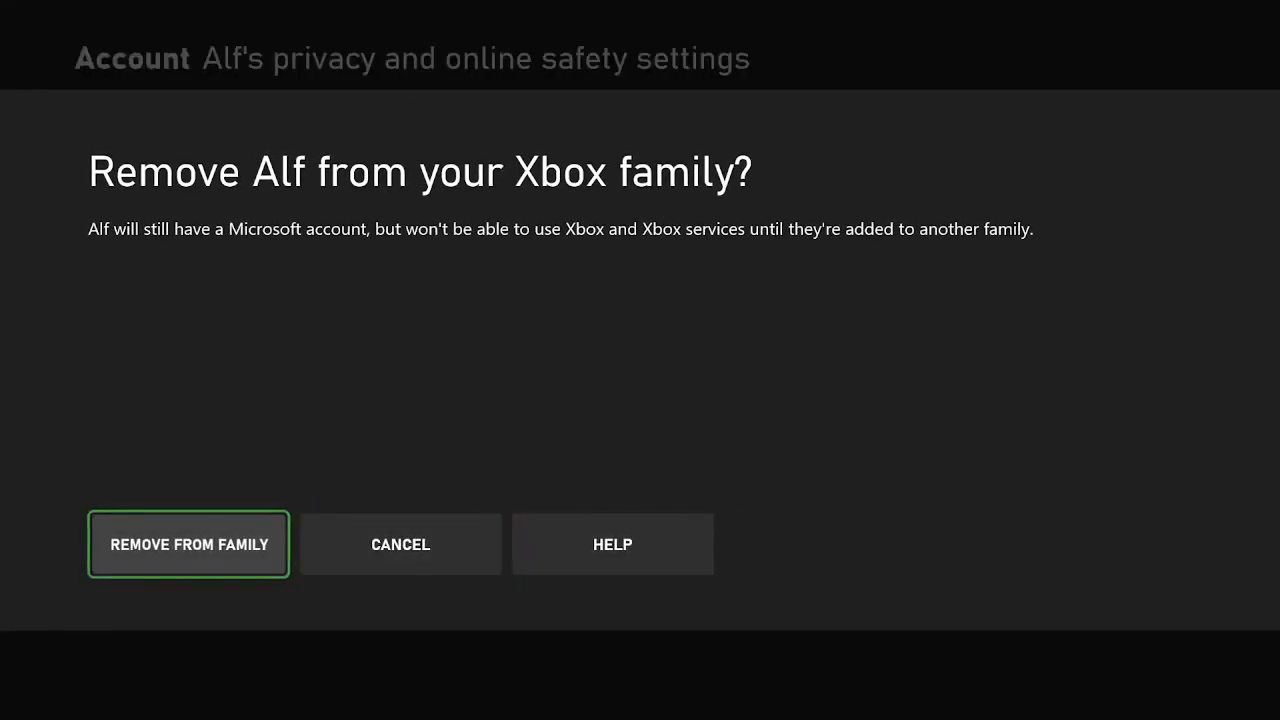
left_click(188, 544)
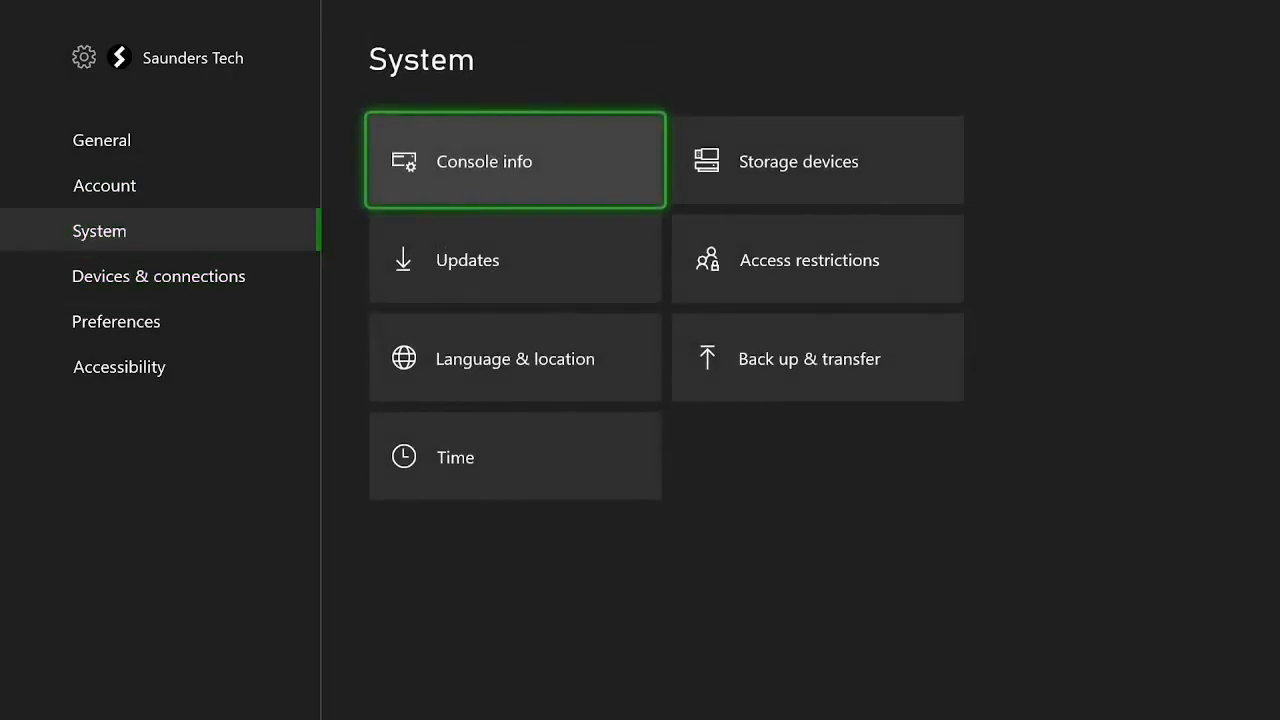
- Open Console info and choose Reset console to show the Reset your console dialog
left_click(514, 160)
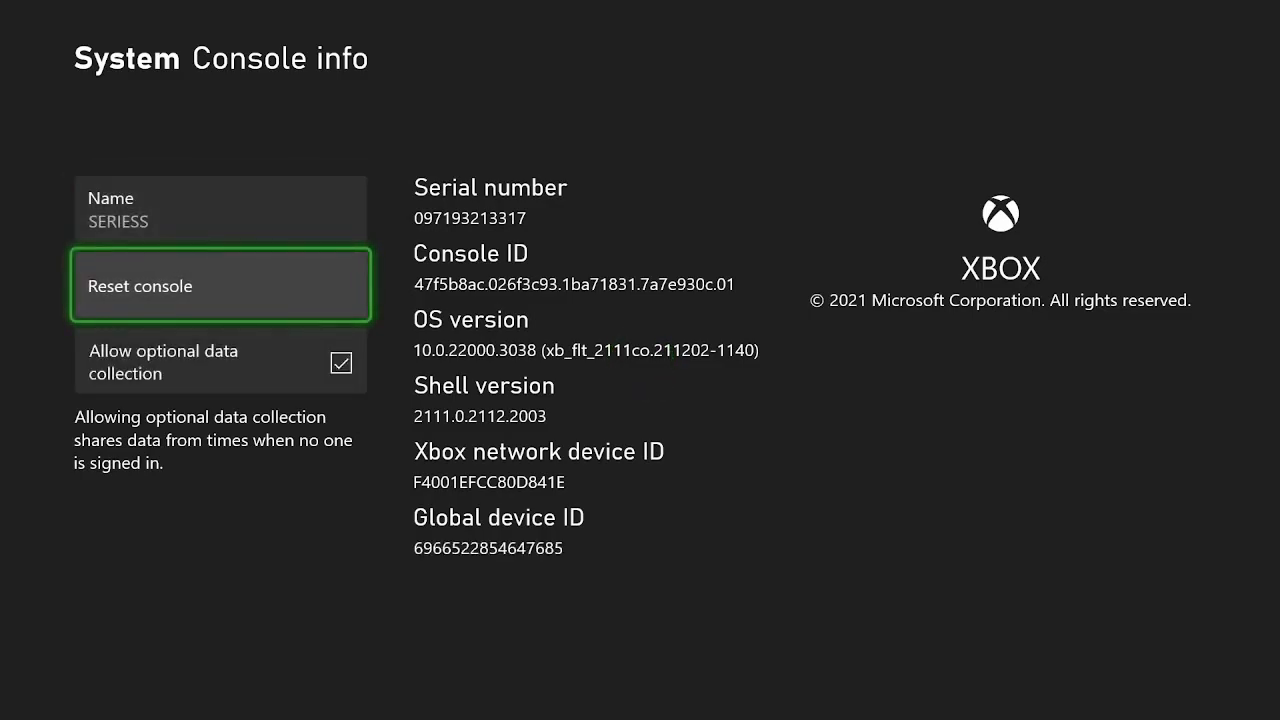
left_click(220, 285)
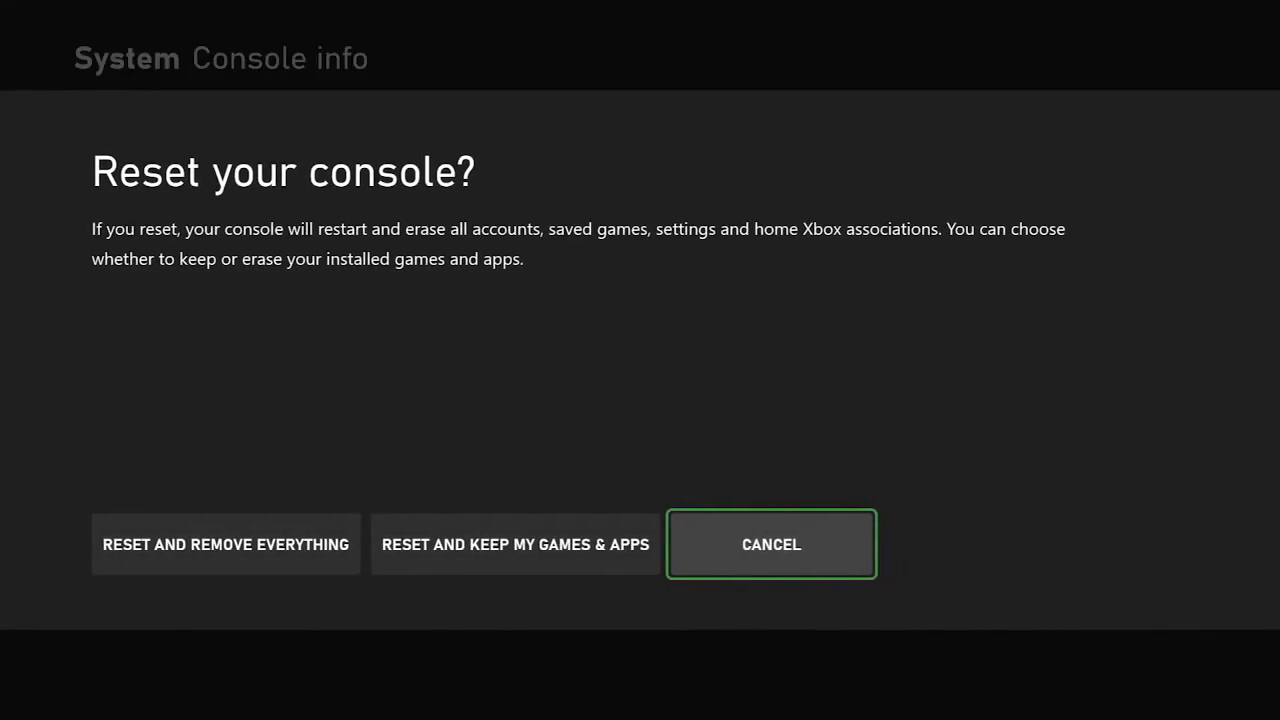